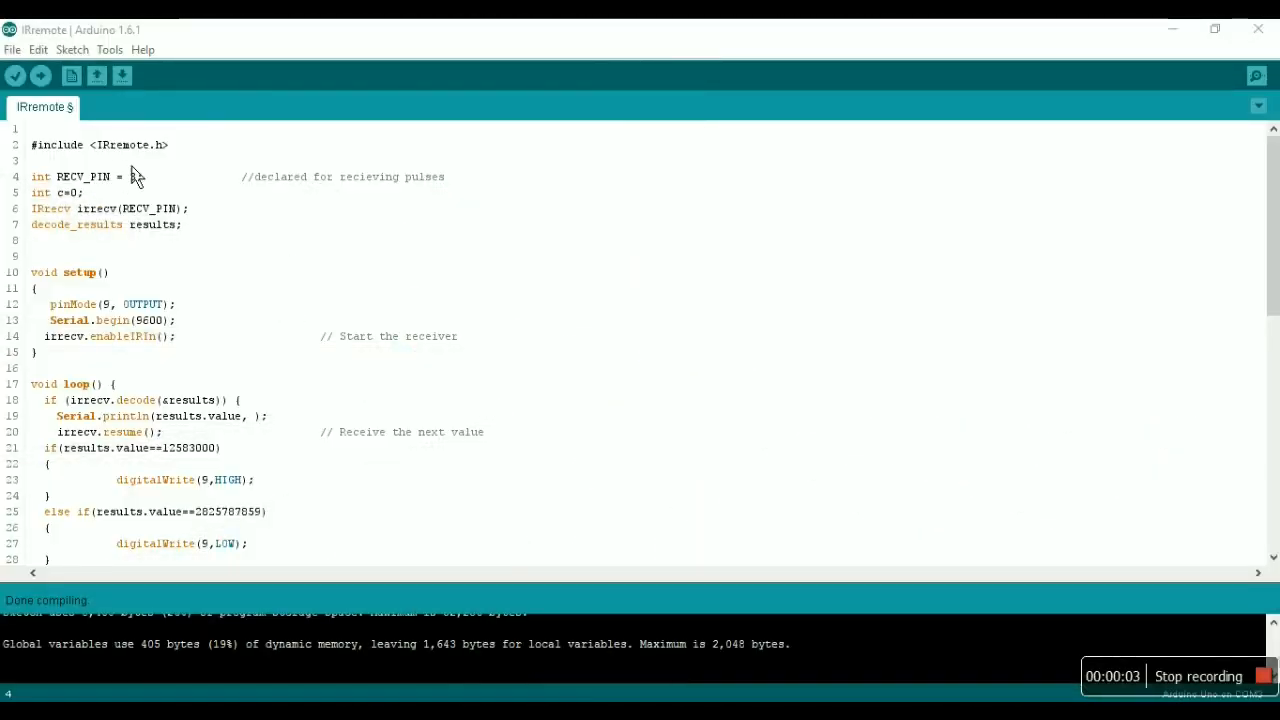
Step: Set RECV_PIN to 3 and point out the RECV_PIN name and 9600 baud rate
{"action": "type", "text": "3"}
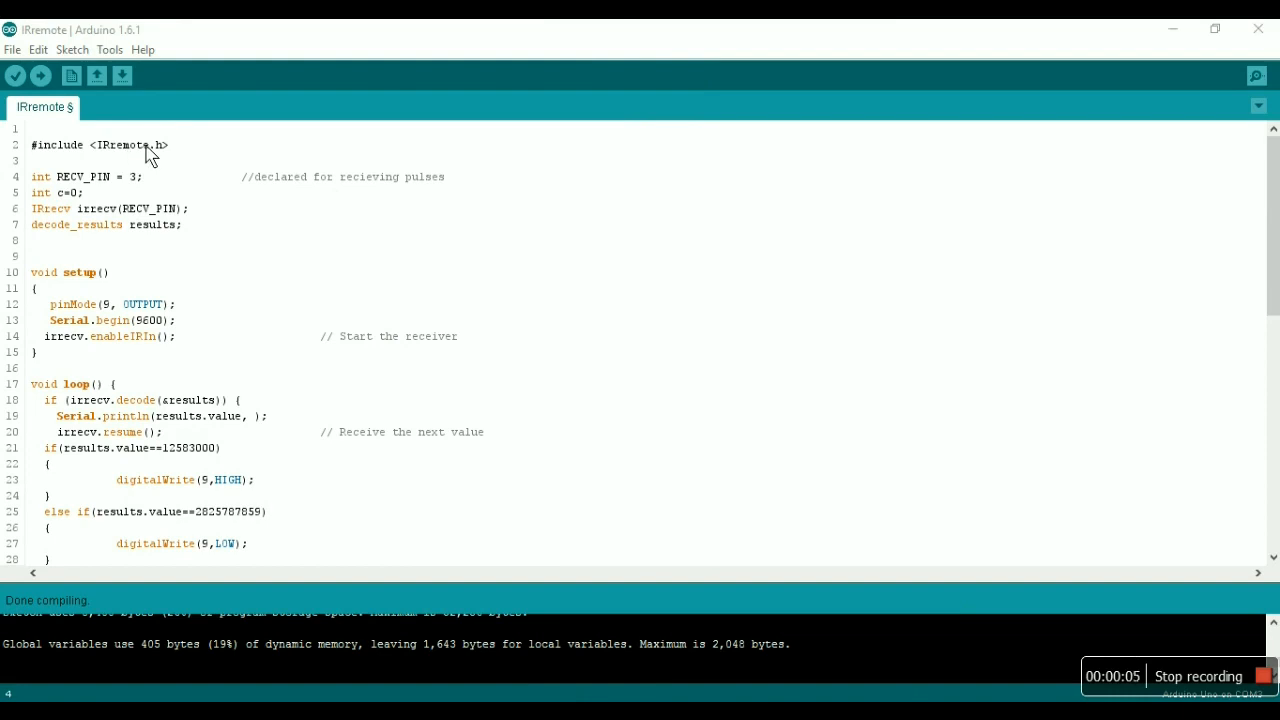
{"action": "double_click", "coordinate": [122, 144]}
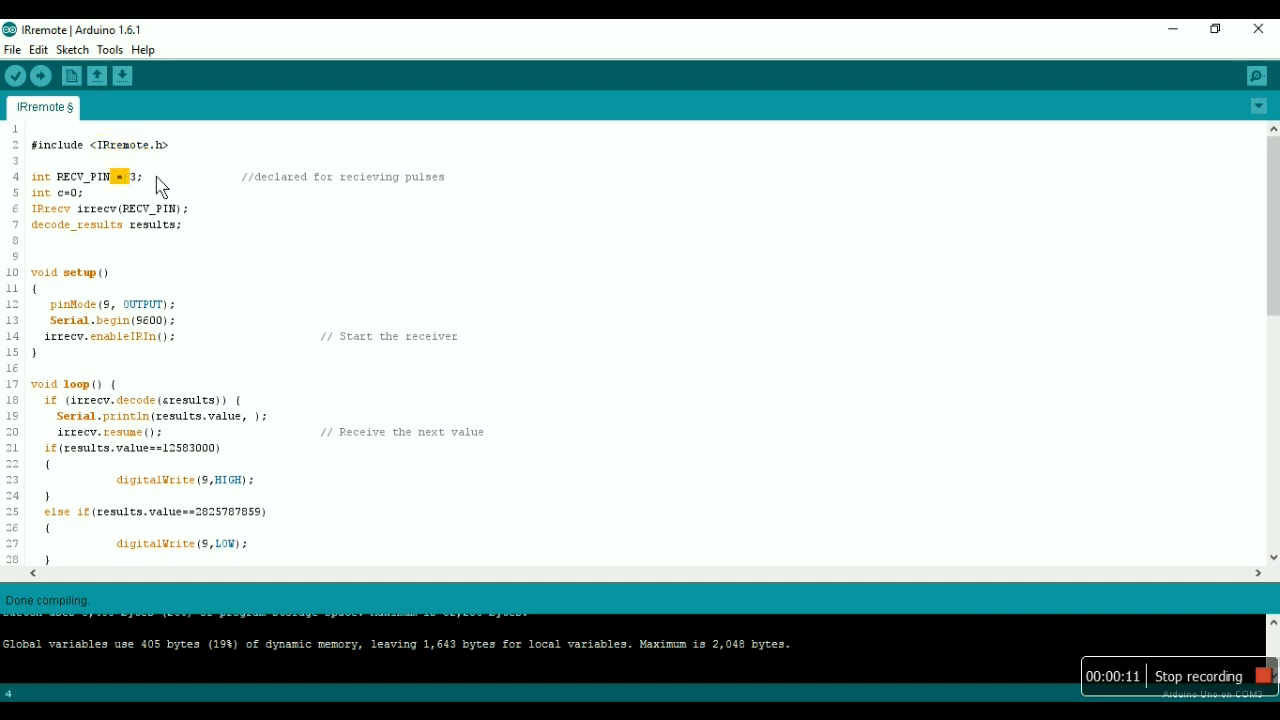
{"action": "double_click", "coordinate": [64, 176]}
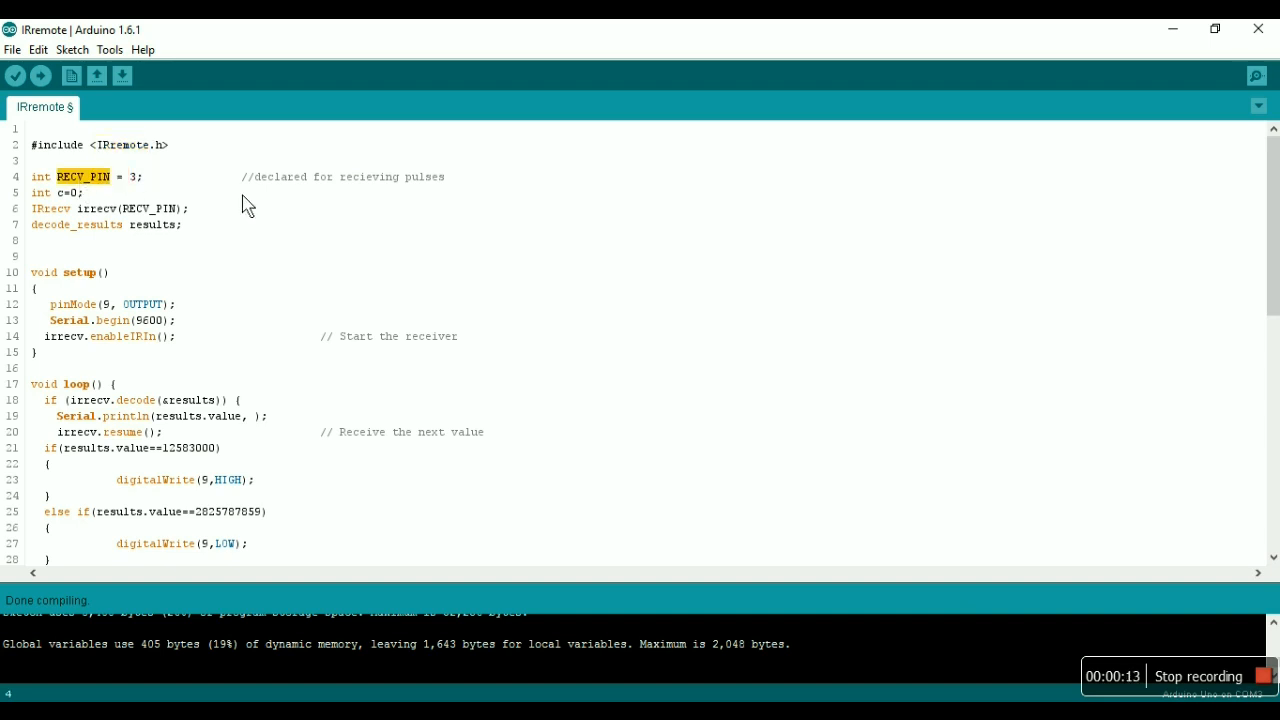
{"action": "mouse_move", "coordinate": [344, 300]}
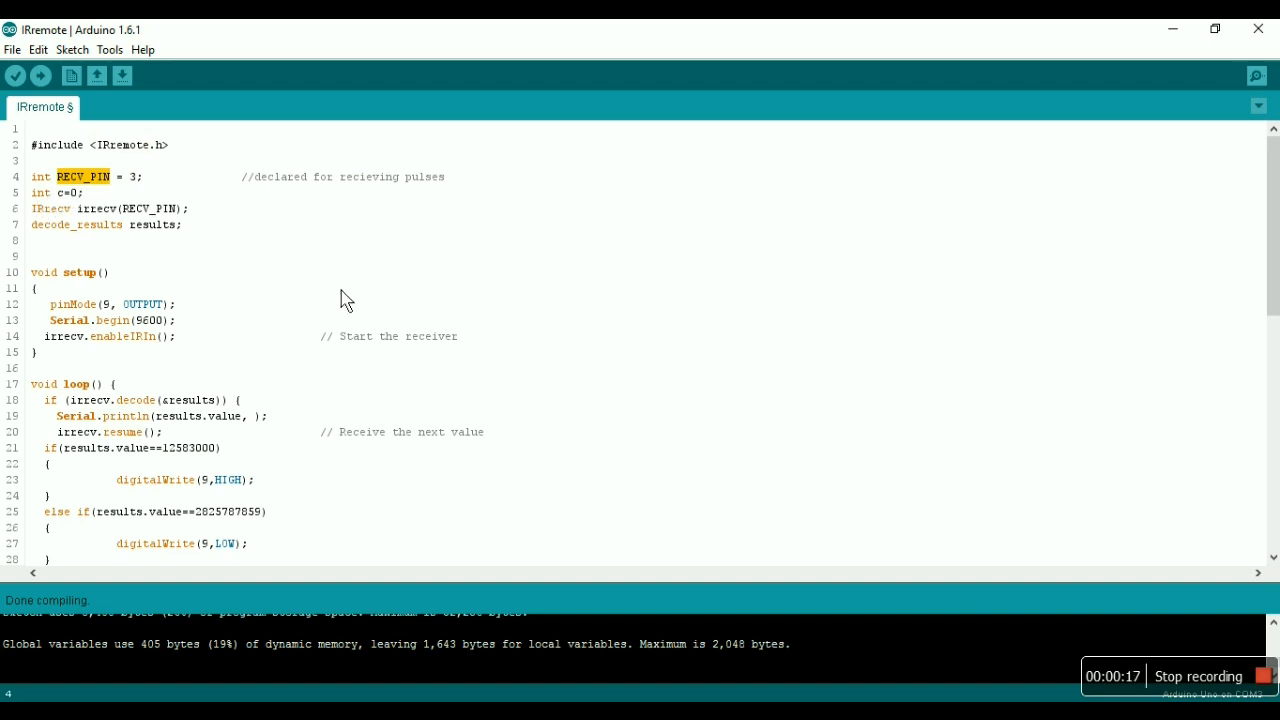
{"action": "mouse_move", "coordinate": [132, 318]}
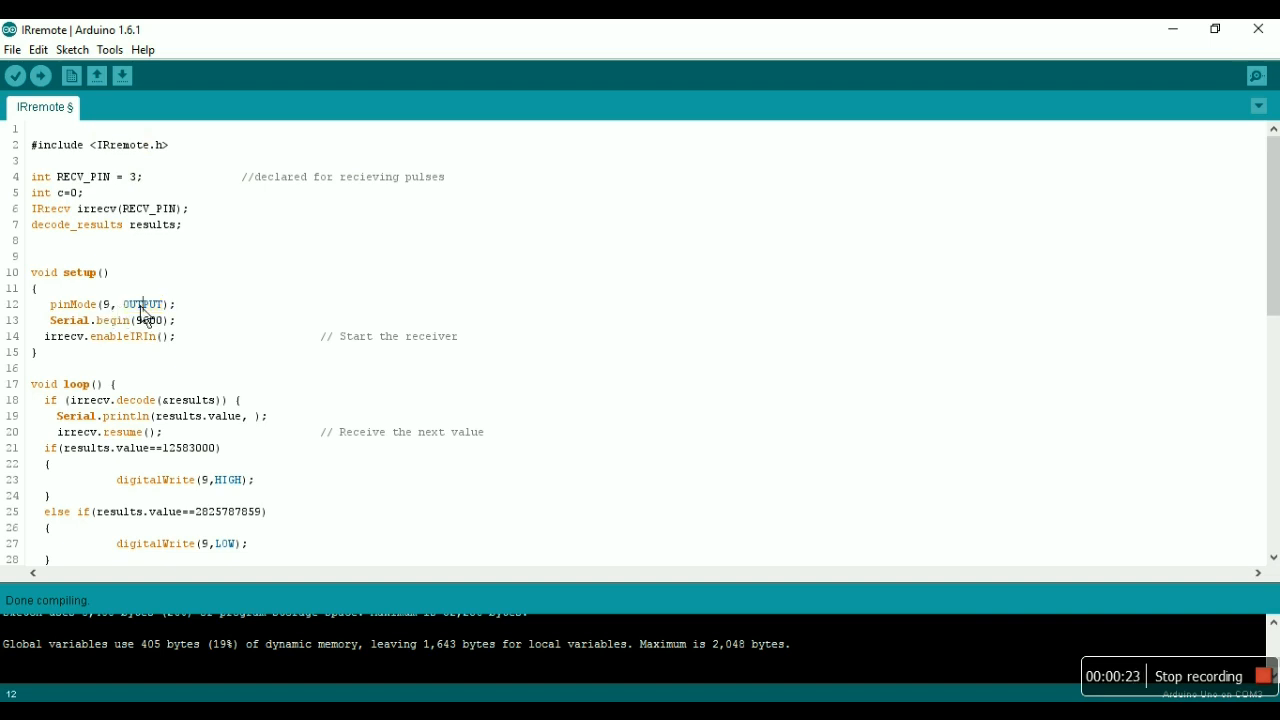
{"action": "double_click", "coordinate": [148, 320]}
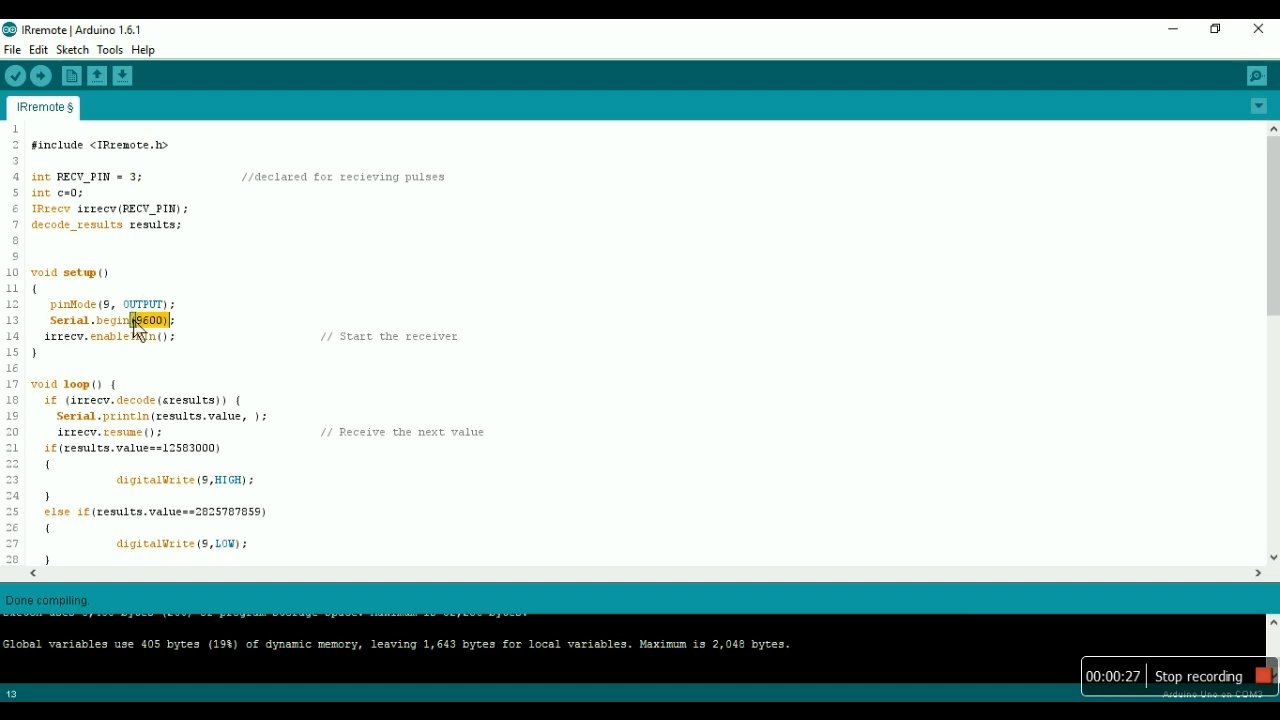
{"action": "mouse_move", "coordinate": [176, 342]}
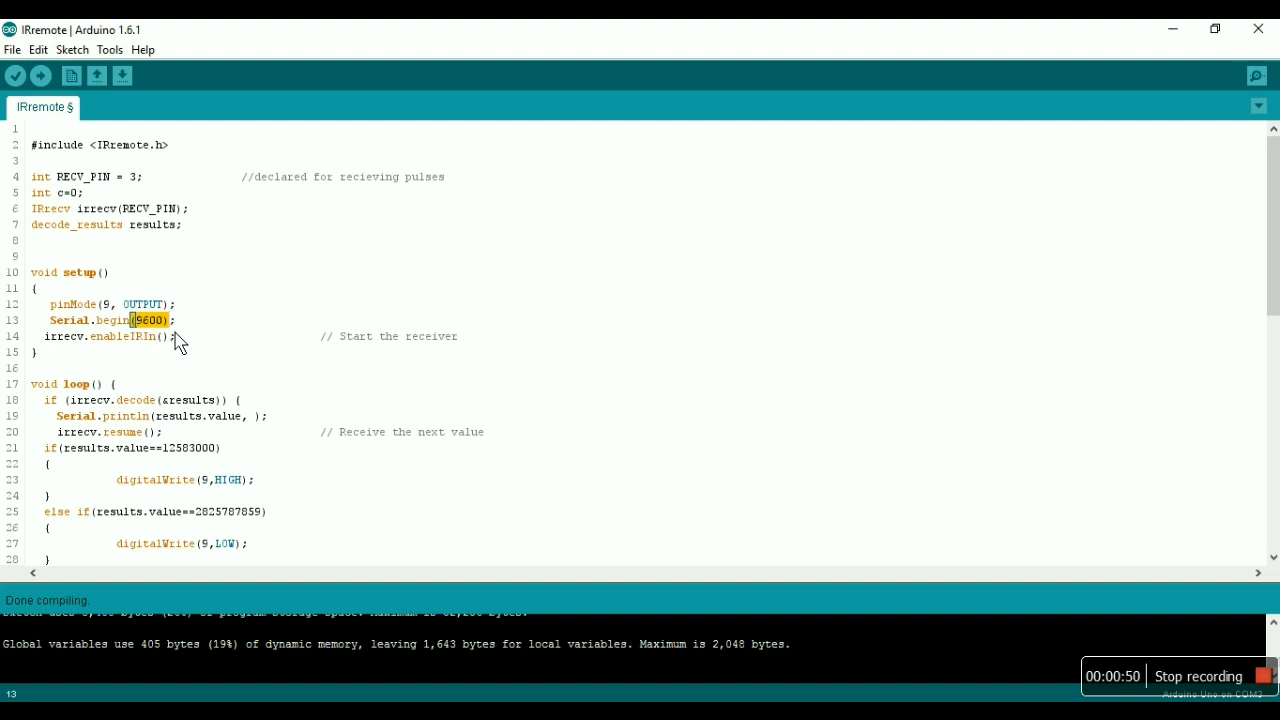
{"action": "mouse_move", "coordinate": [62, 350]}
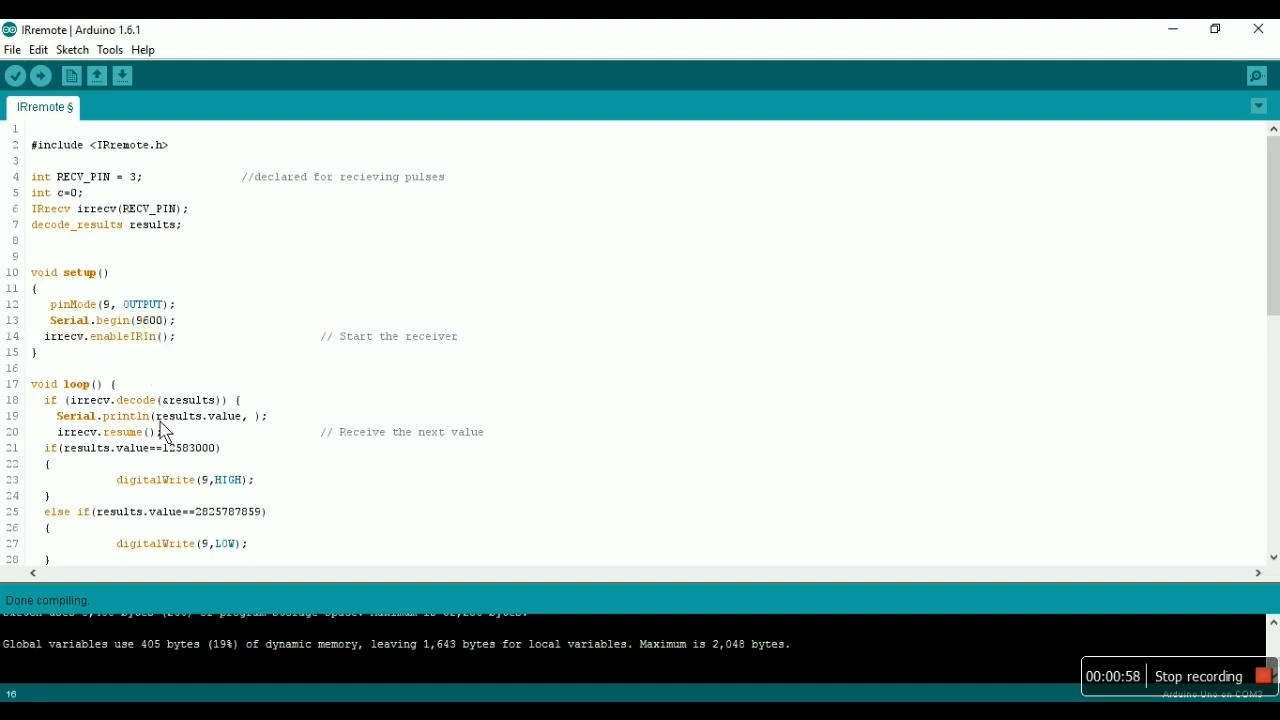
{"action": "mouse_move", "coordinate": [190, 420]}
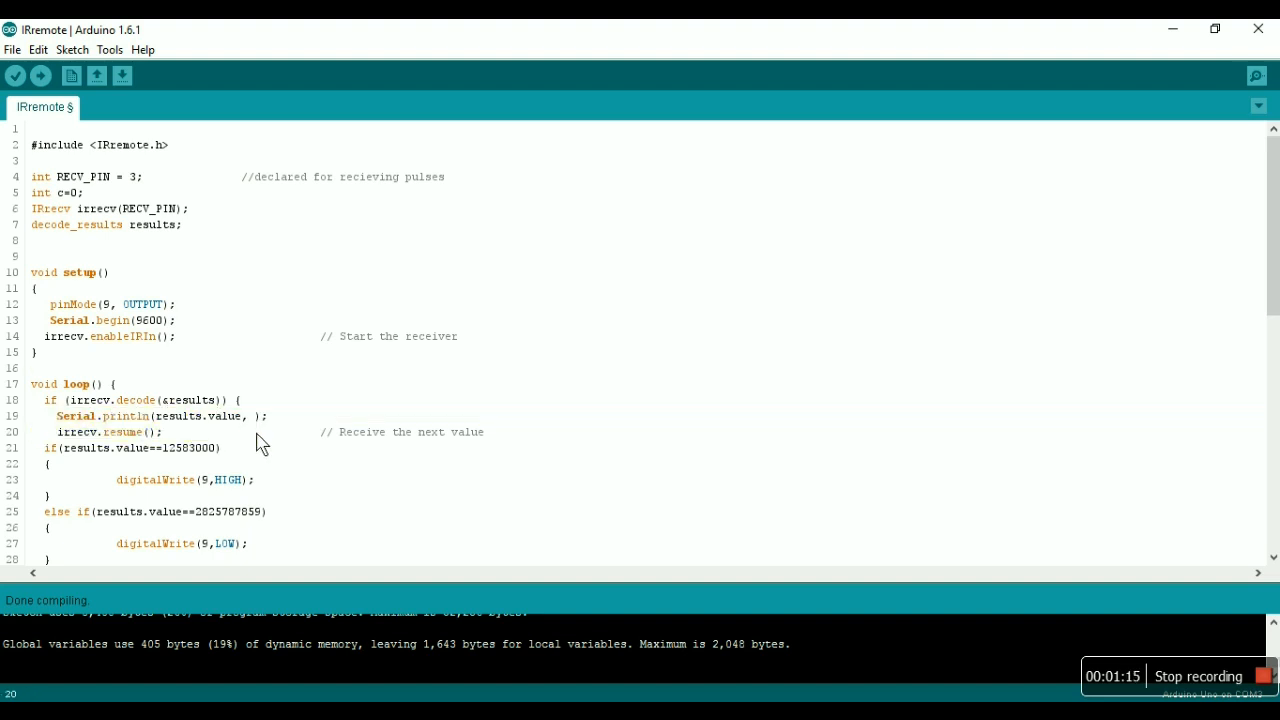
{"action": "mouse_move", "coordinate": [1256, 76]}
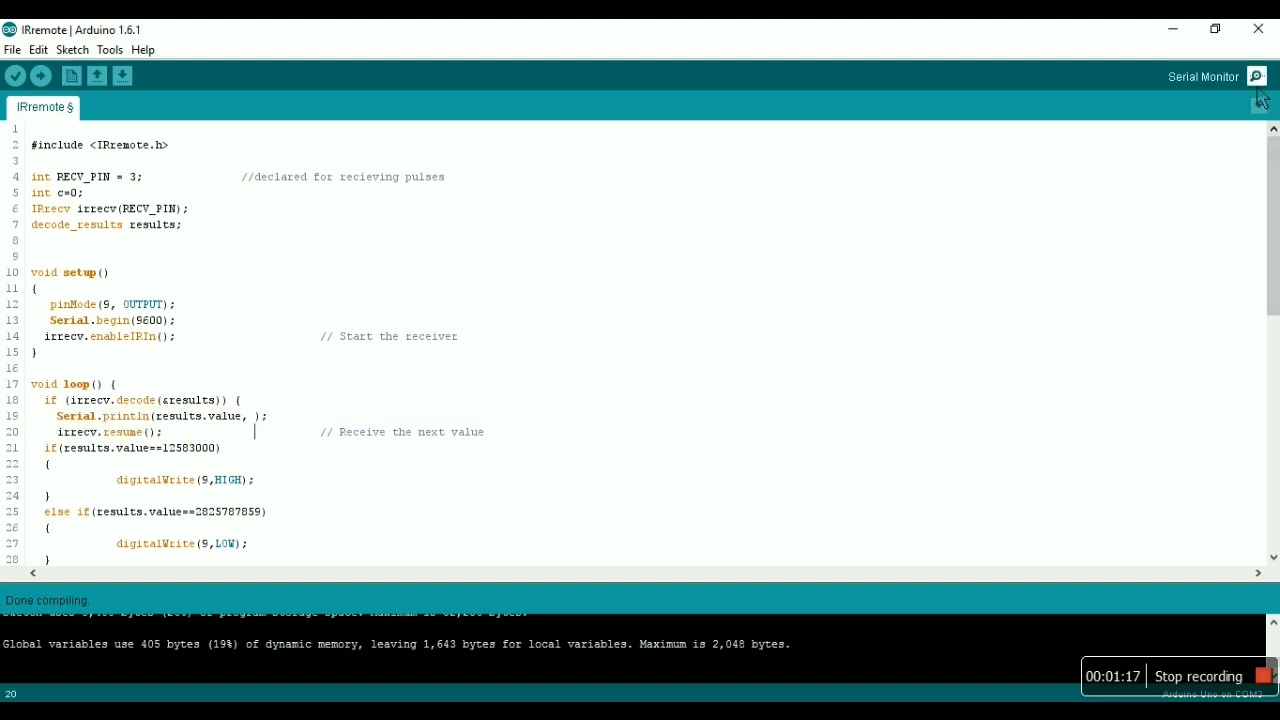
{"action": "mouse_move", "coordinate": [1028, 284]}
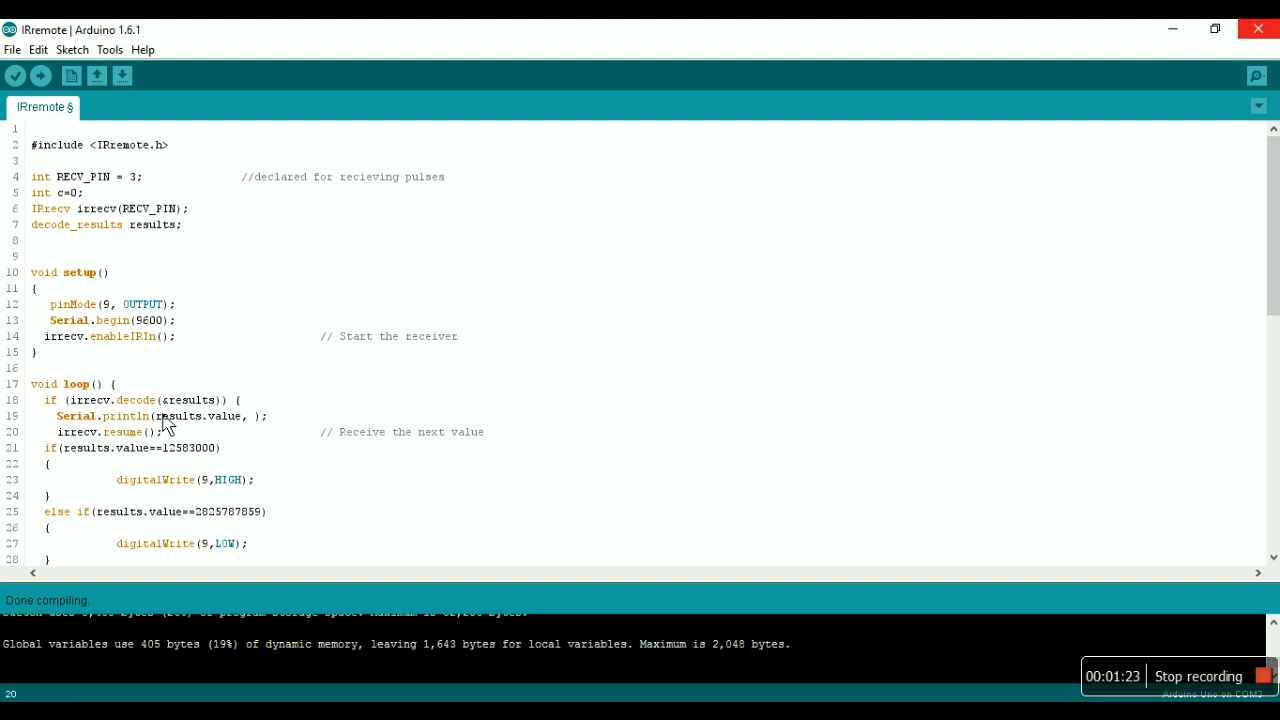
{"action": "mouse_move", "coordinate": [98, 448]}
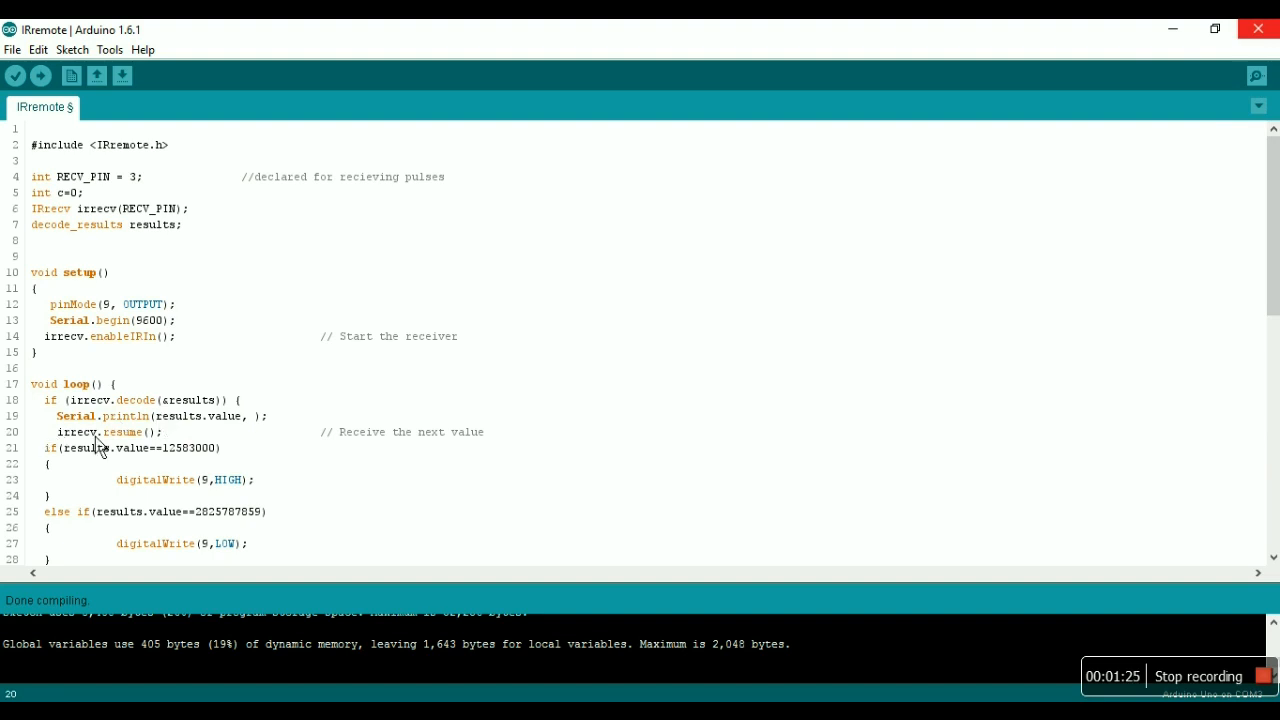
{"action": "double_click", "coordinate": [76, 432]}
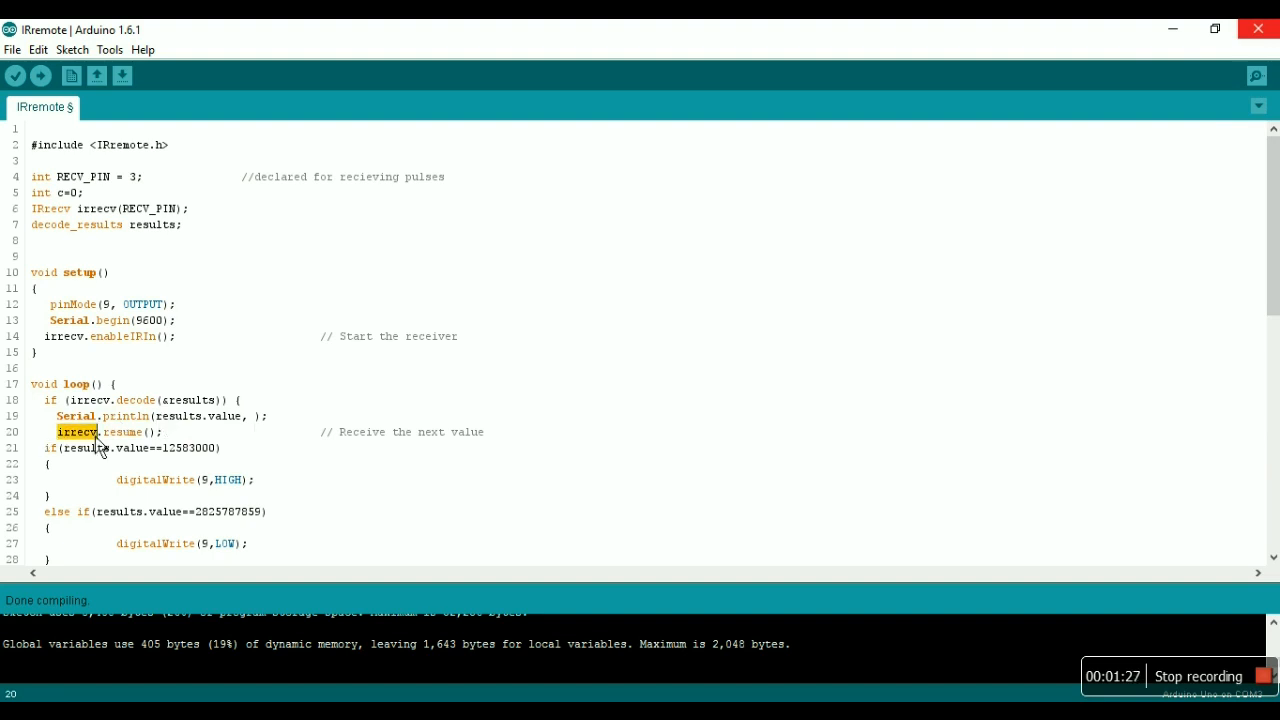
{"action": "double_click", "coordinate": [122, 432]}
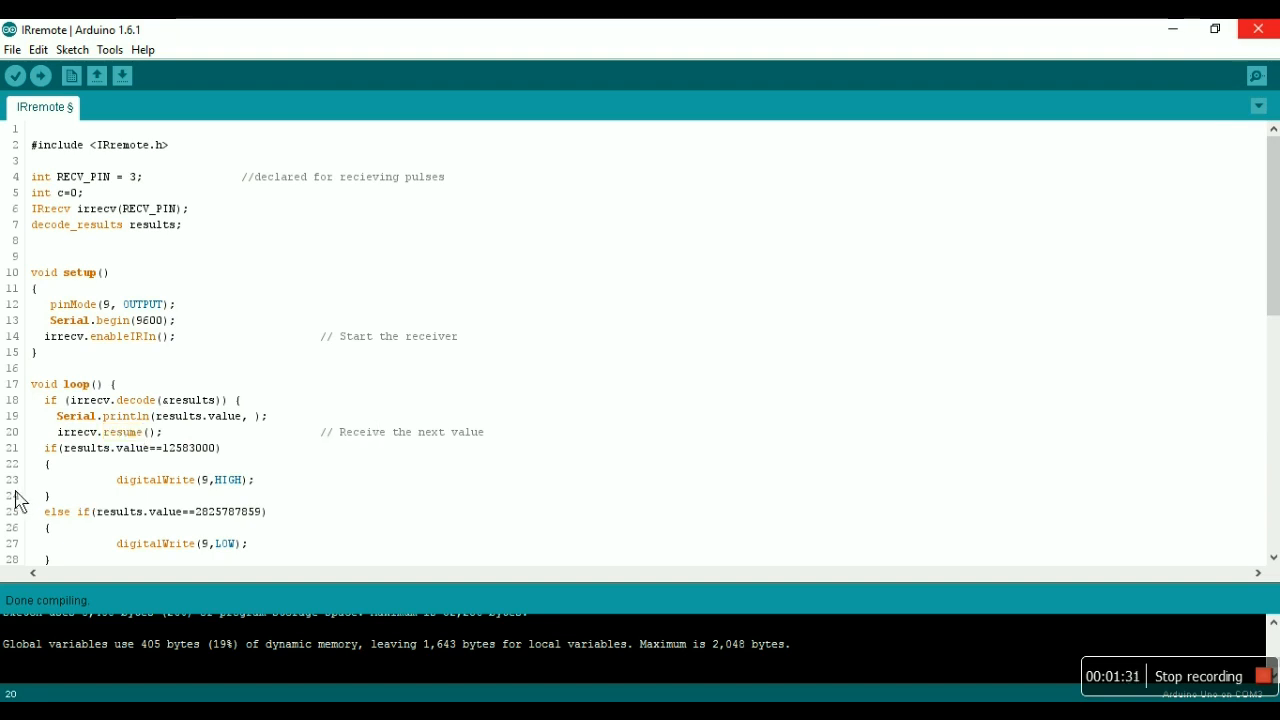
{"action": "mouse_move", "coordinate": [84, 470]}
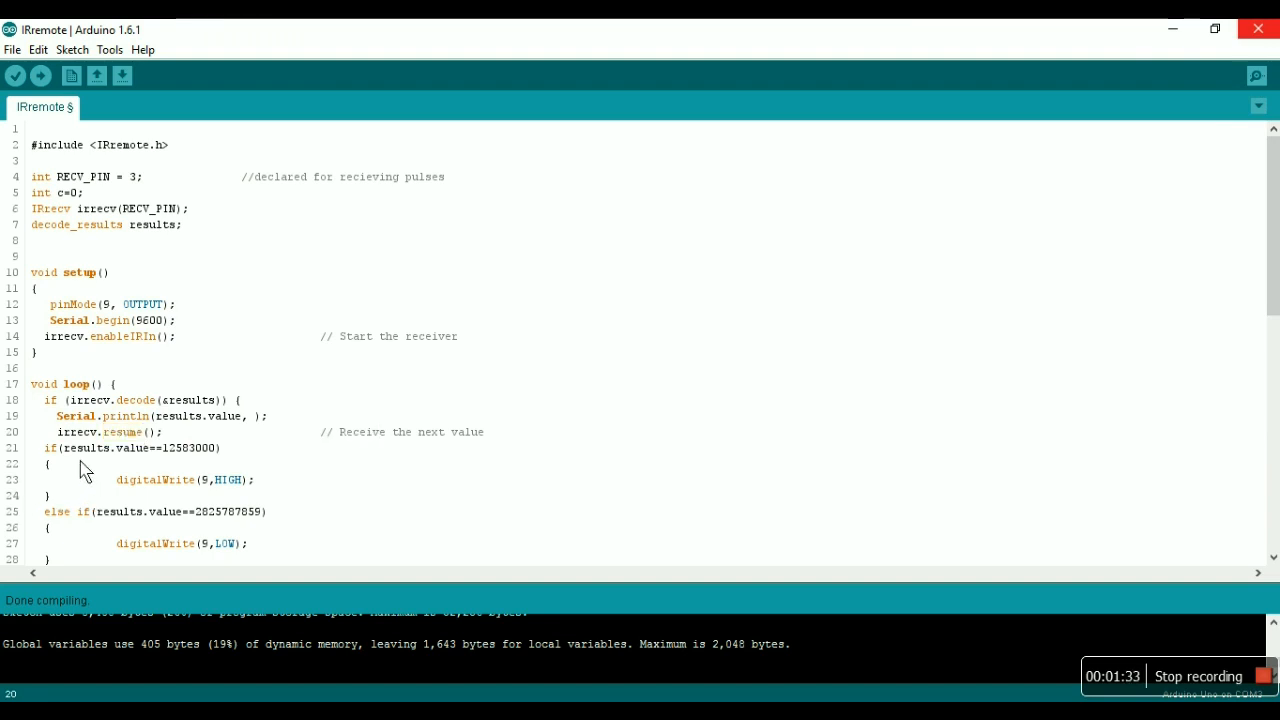
{"action": "double_click", "coordinate": [188, 448]}
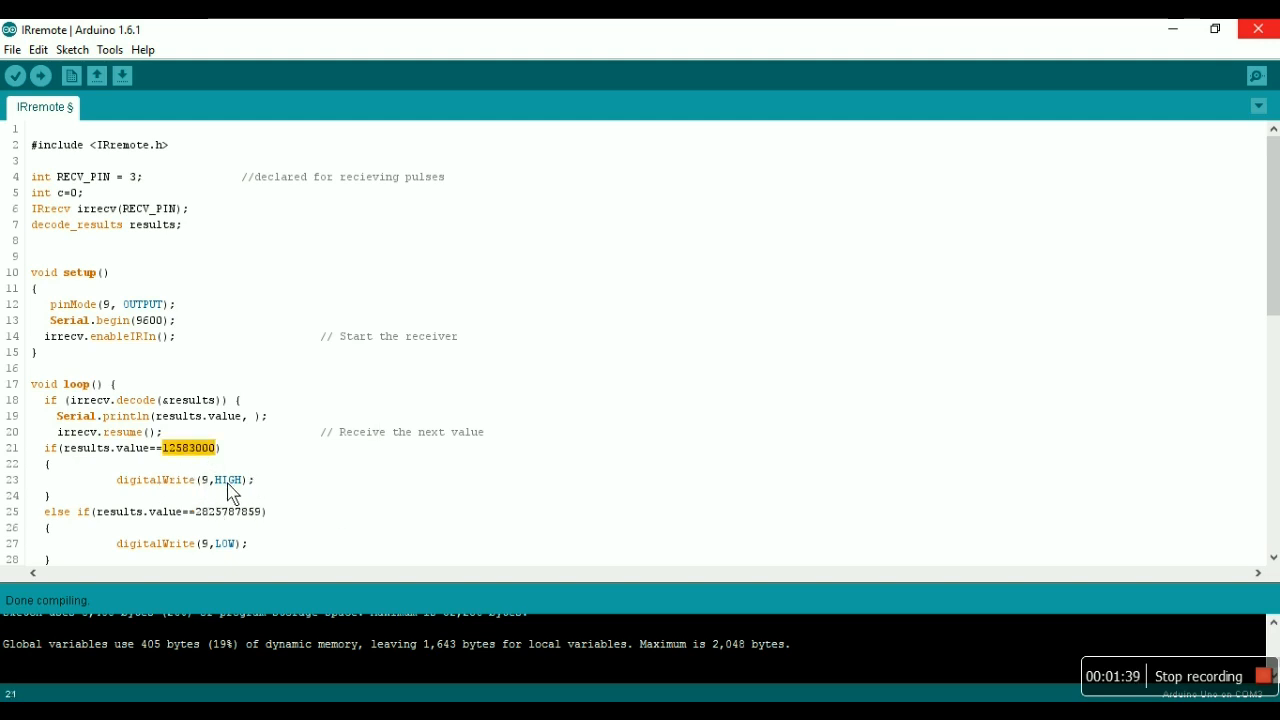
{"action": "double_click", "coordinate": [228, 480]}
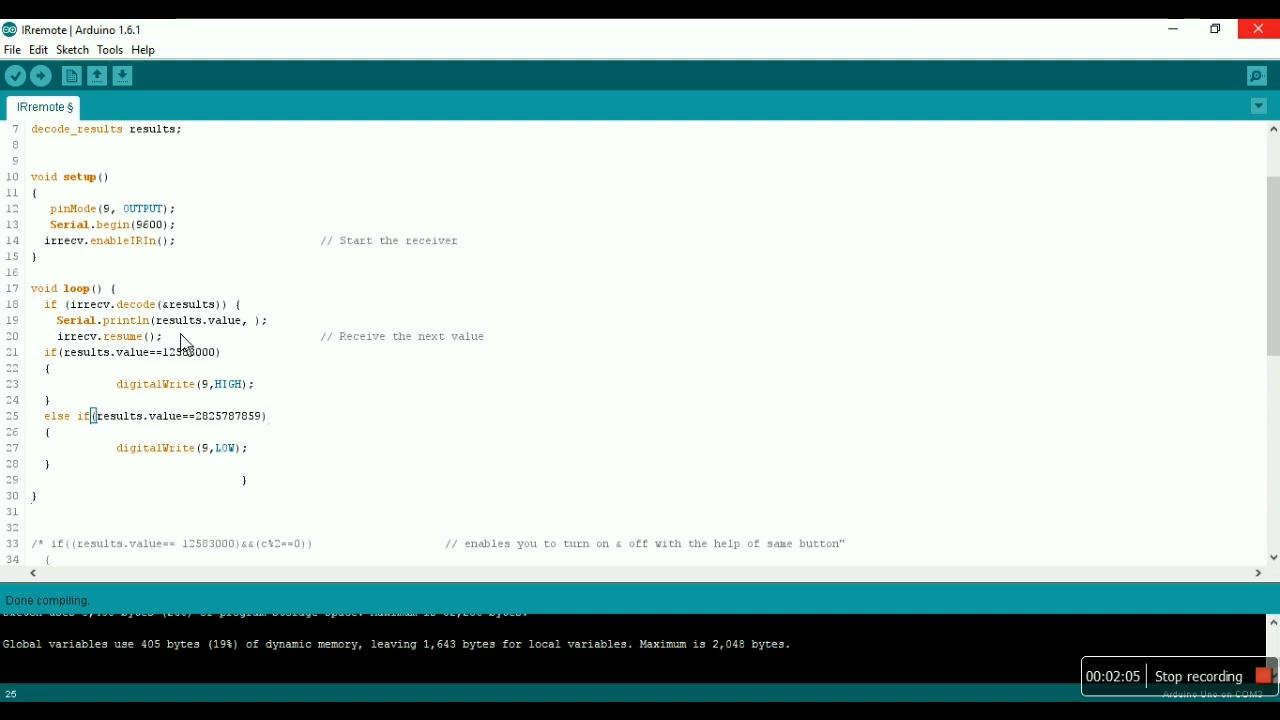
{"action": "mouse_move", "coordinate": [170, 340]}
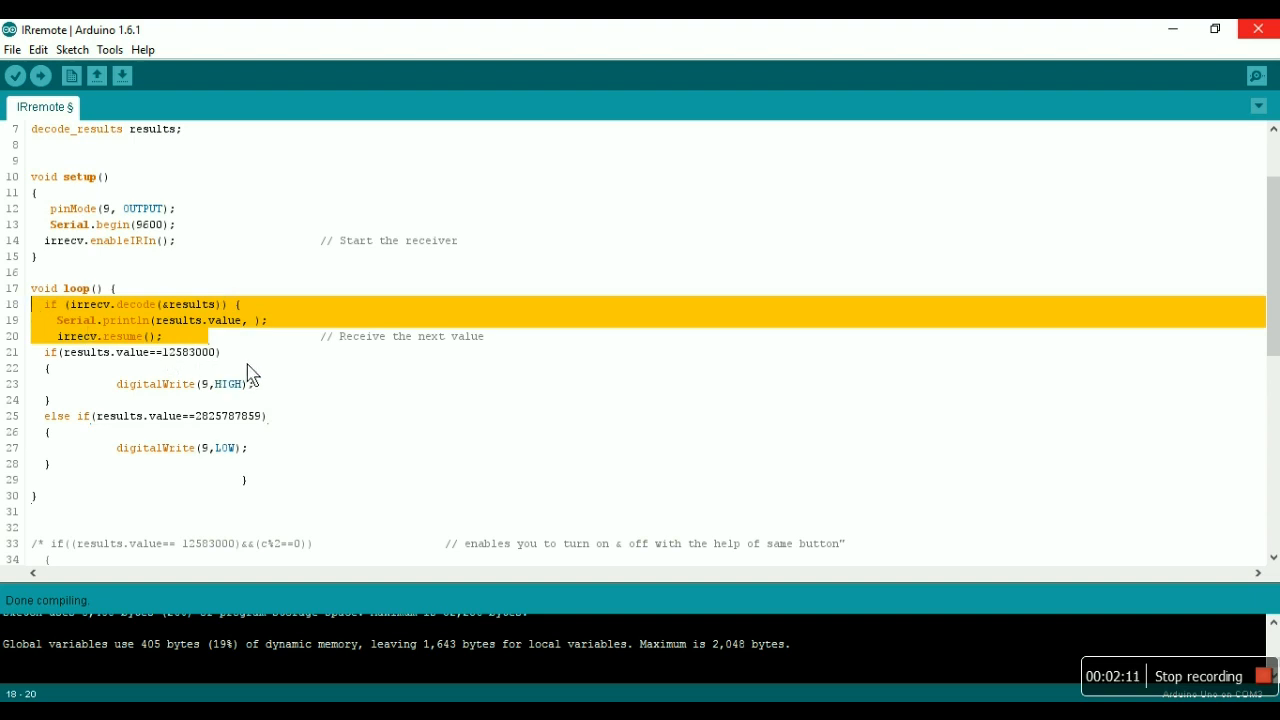
{"action": "left_click", "coordinate": [48, 400]}
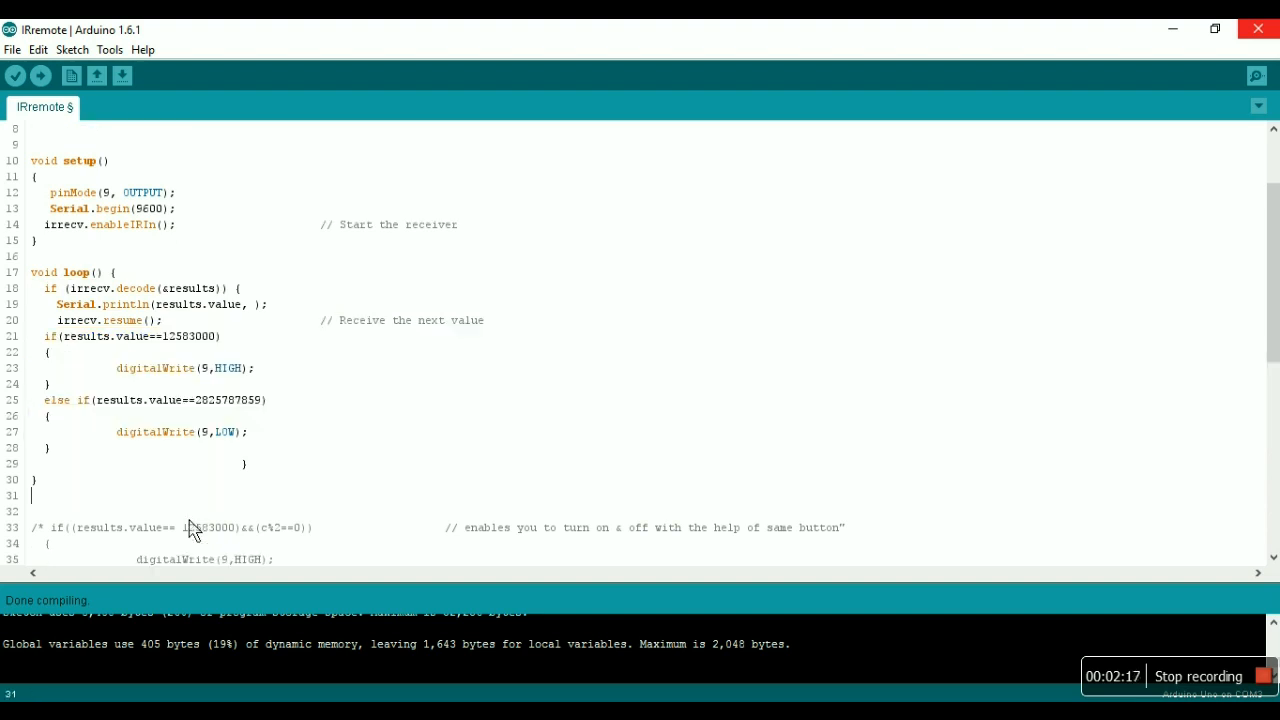
{"action": "scroll", "scroll_direction": "down", "scroll_amount": 3}
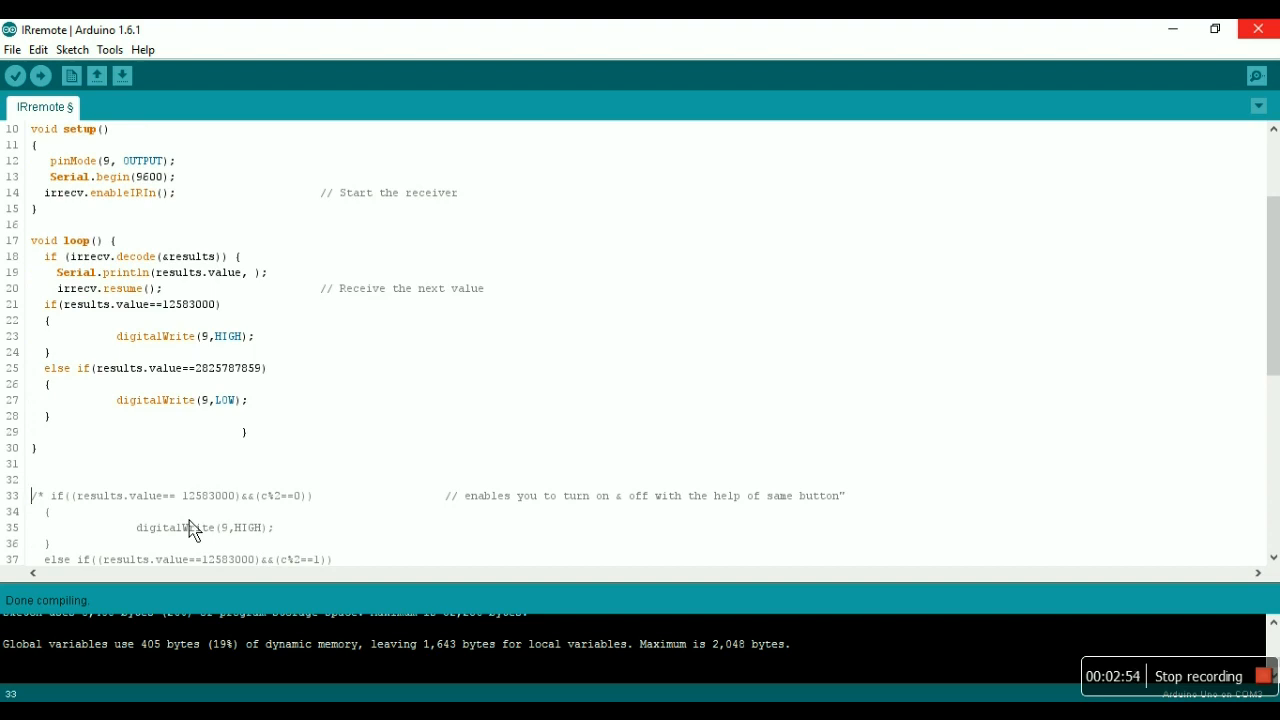
{"action": "mouse_move", "coordinate": [50, 508]}
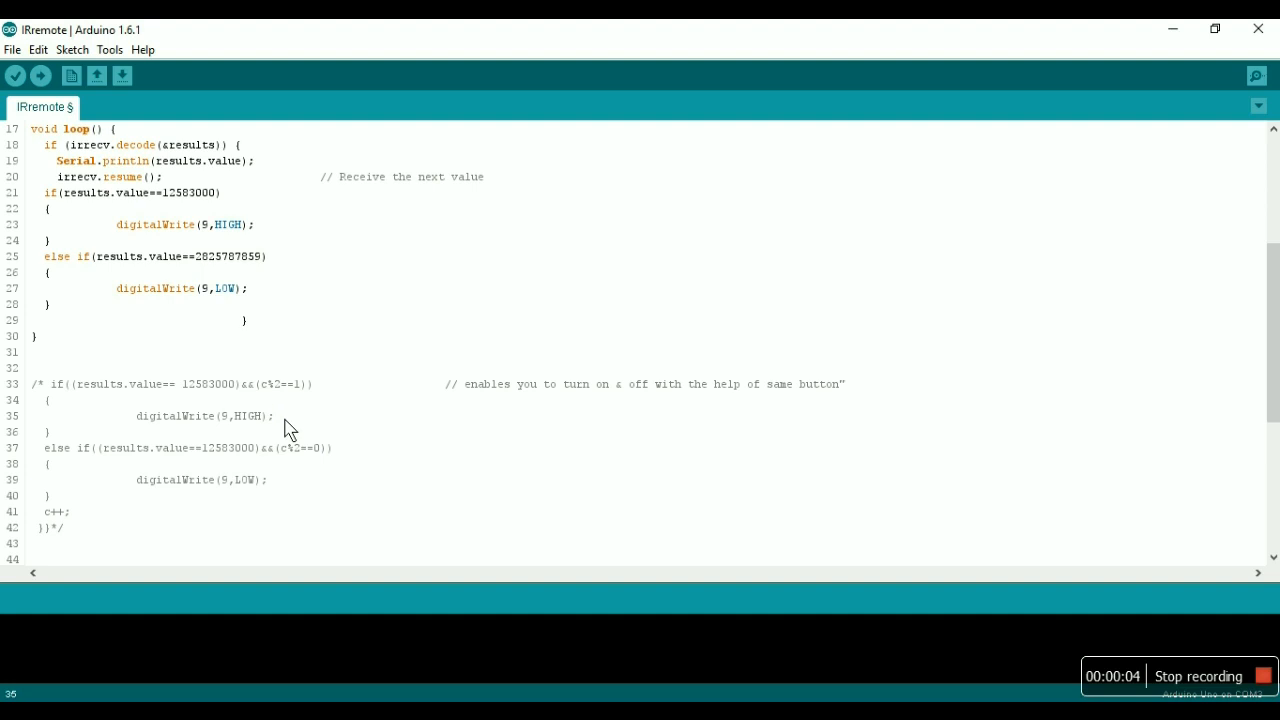
{"action": "mouse_move", "coordinate": [60, 530]}
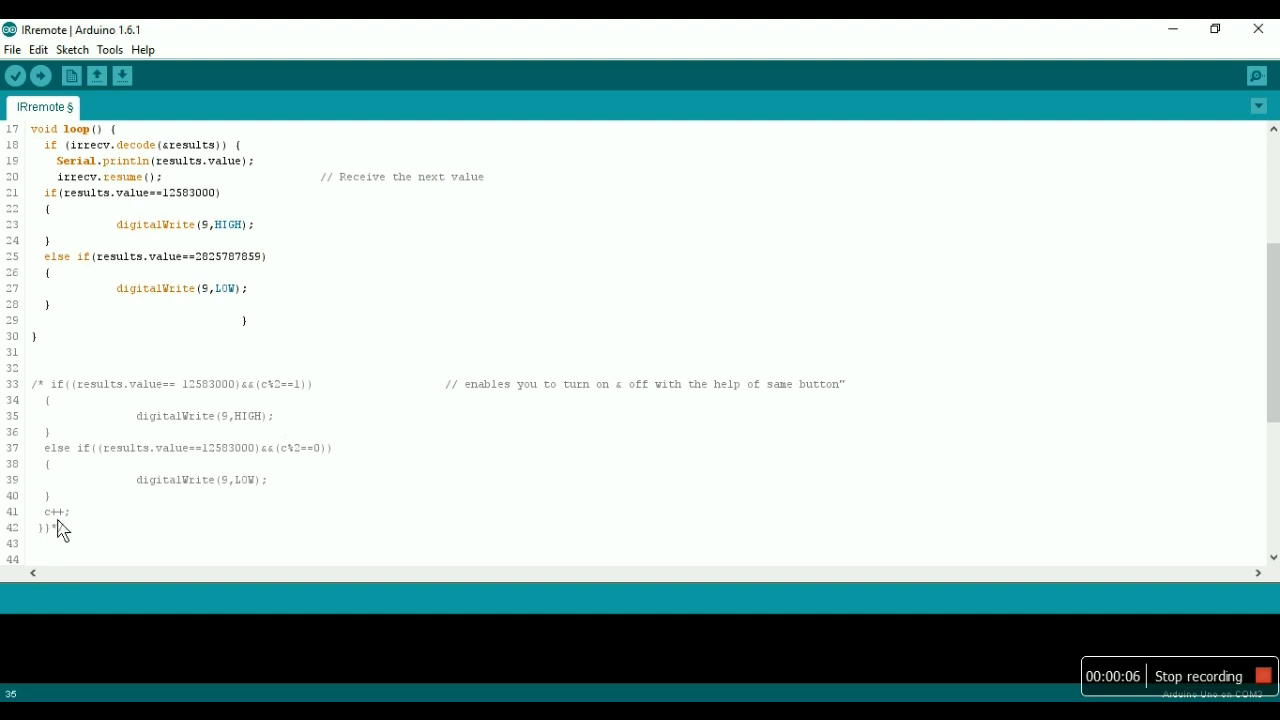
{"action": "scroll", "scroll_direction": "down", "scroll_amount": 3}
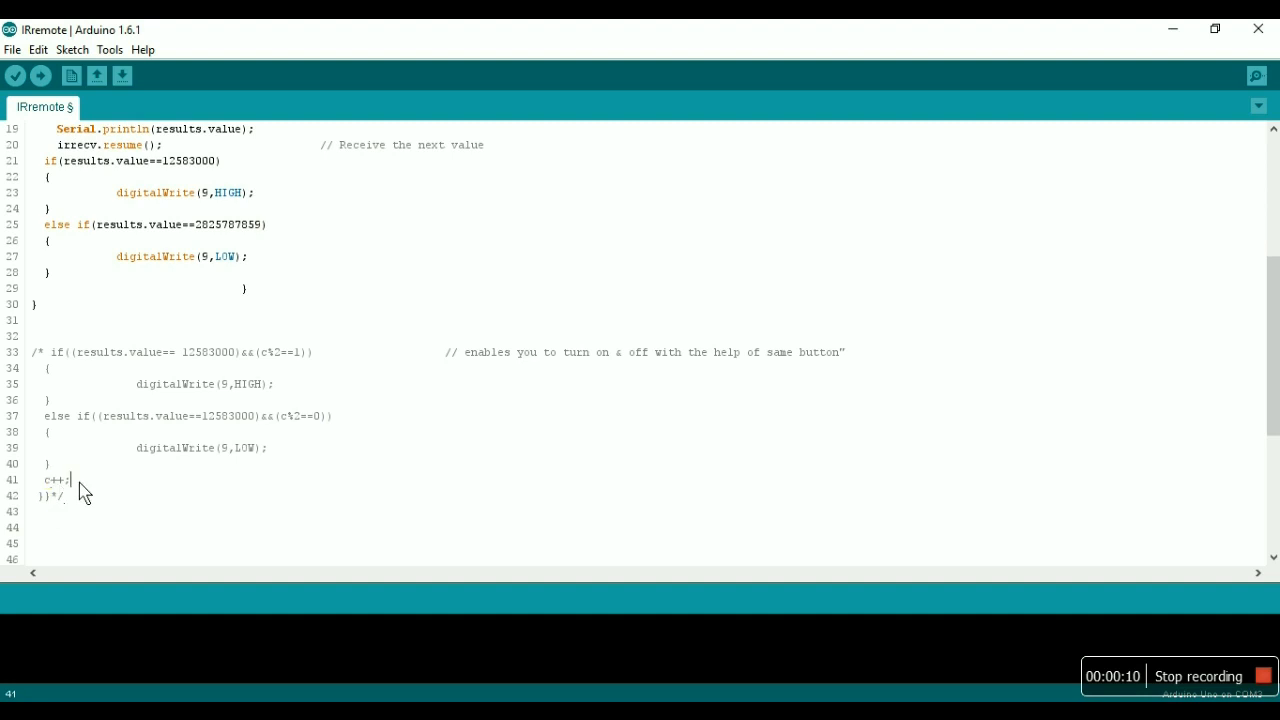
{"action": "mouse_move", "coordinate": [270, 372]}
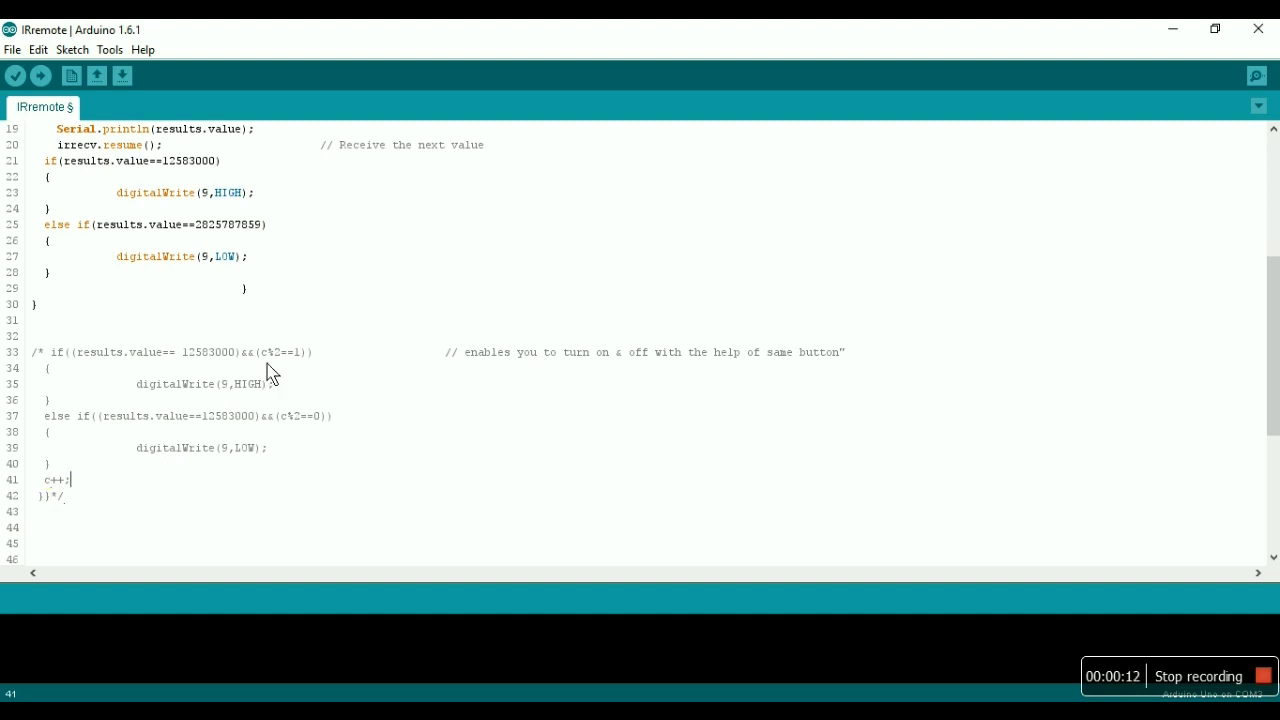
{"action": "mouse_move", "coordinate": [228, 392]}
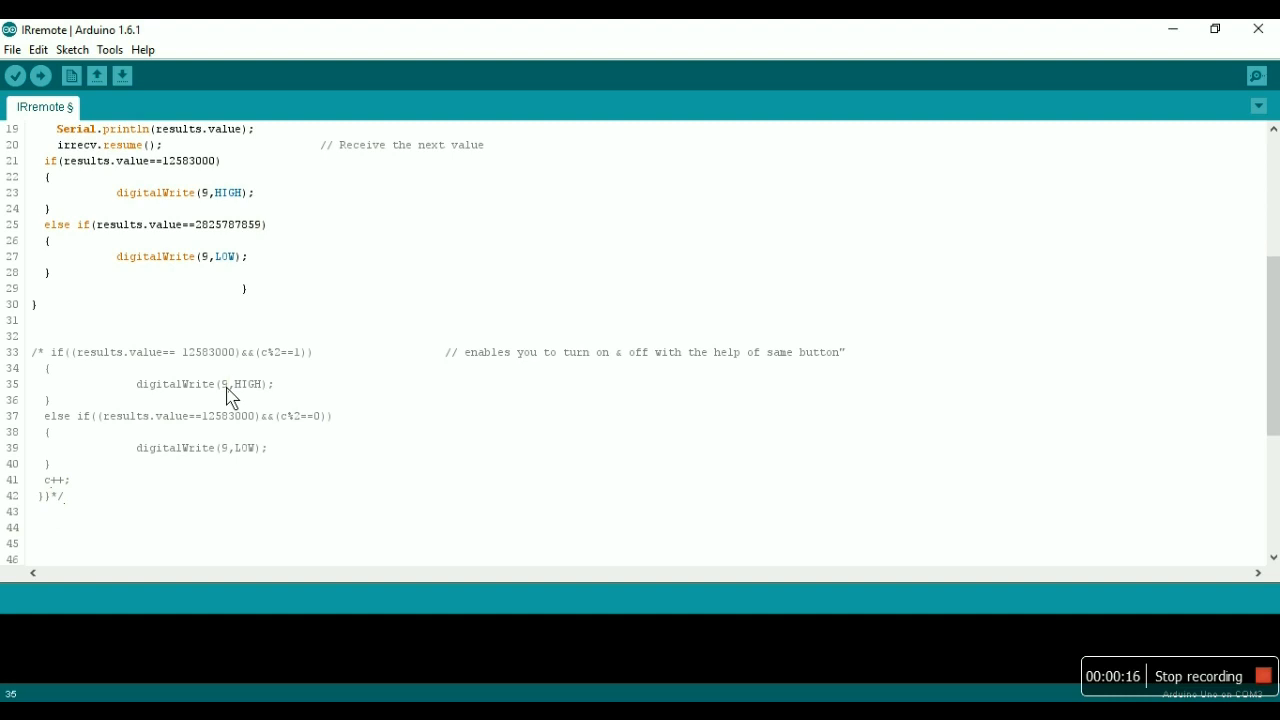
{"action": "mouse_move", "coordinate": [252, 452]}
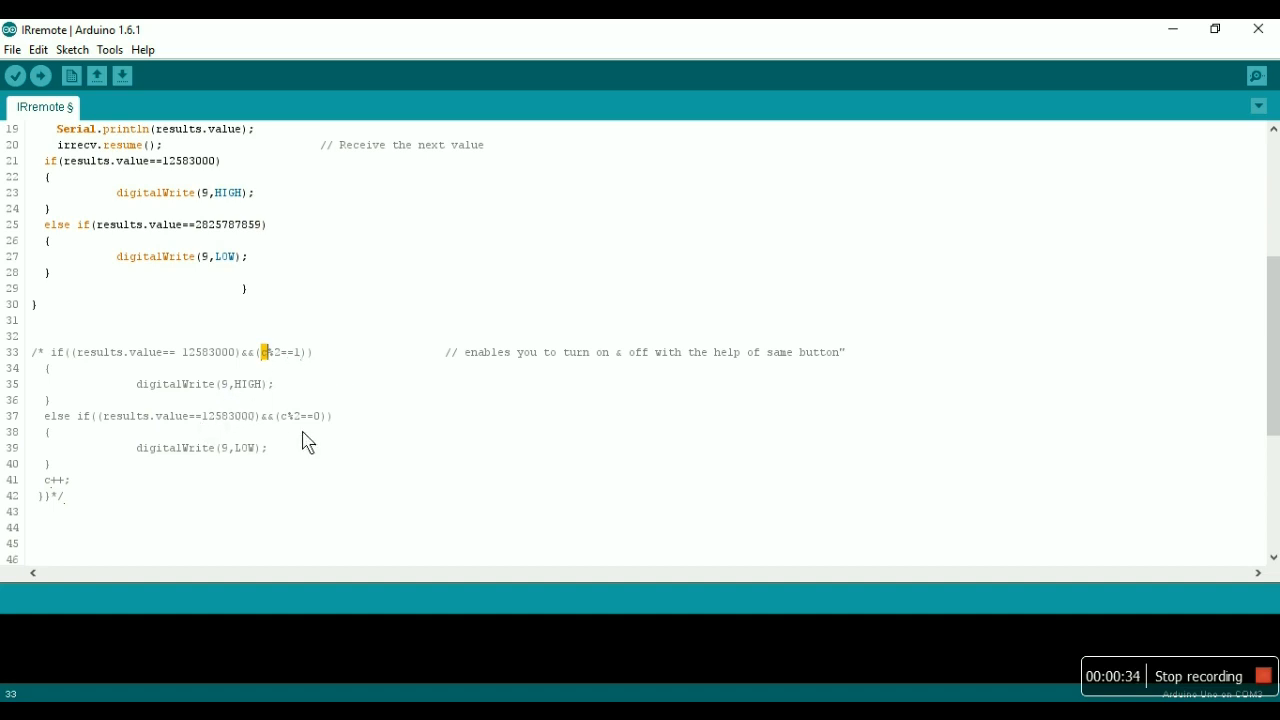
{"action": "mouse_move", "coordinate": [176, 464]}
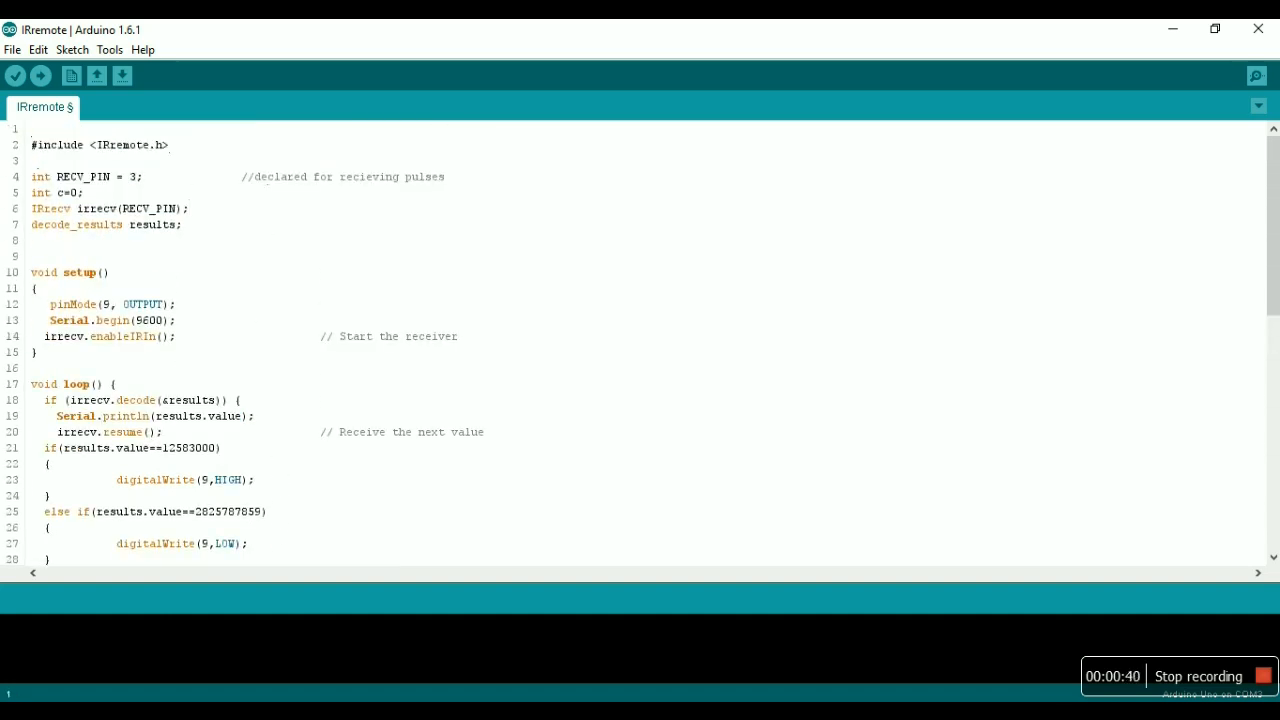
Step: Review the c counter and loop(), then bring up the Serial Monitor on COM3
{"action": "double_click", "coordinate": [62, 192]}
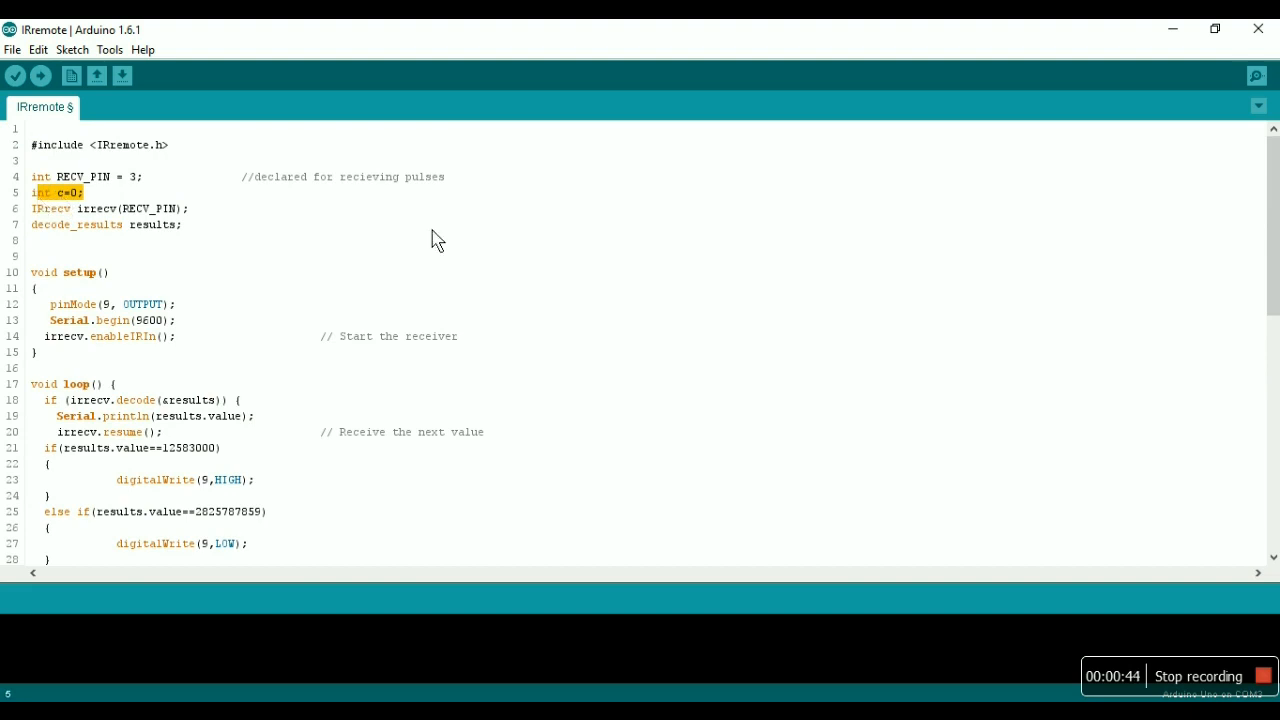
{"action": "scroll", "scroll_direction": "down", "scroll_amount": 3}
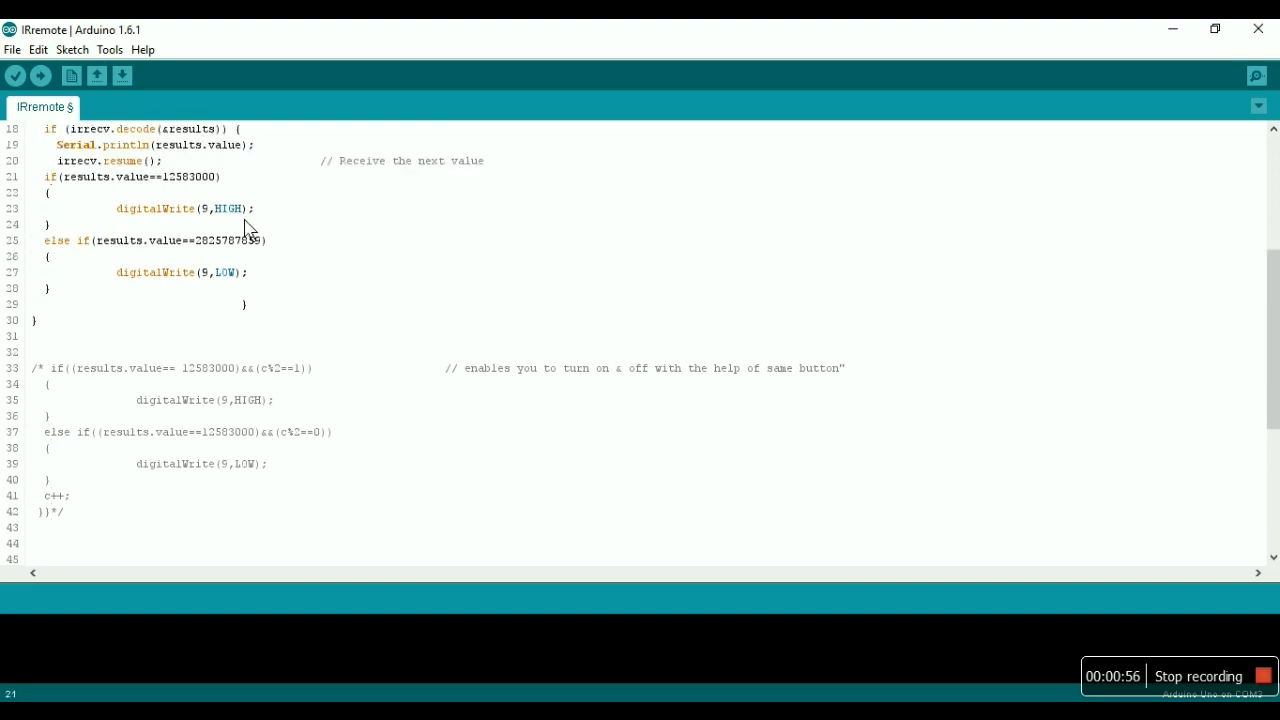
{"action": "double_click", "coordinate": [190, 176]}
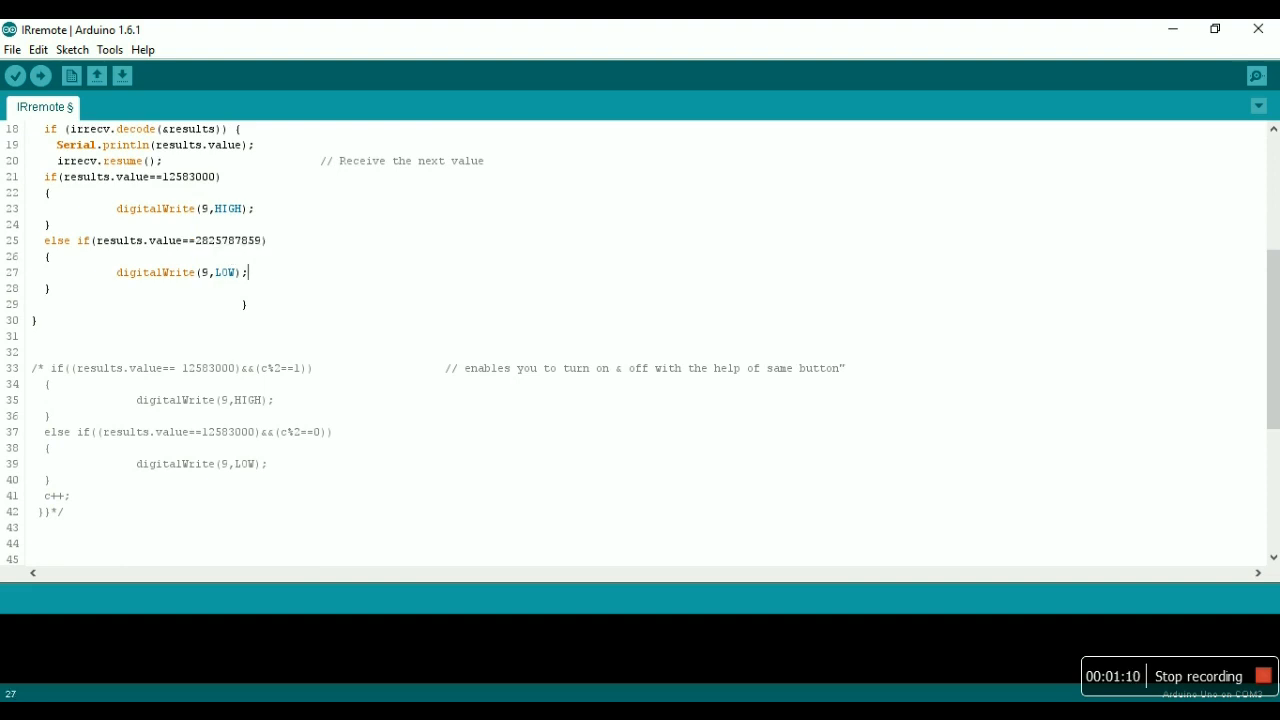
{"action": "left_click", "coordinate": [1256, 76]}
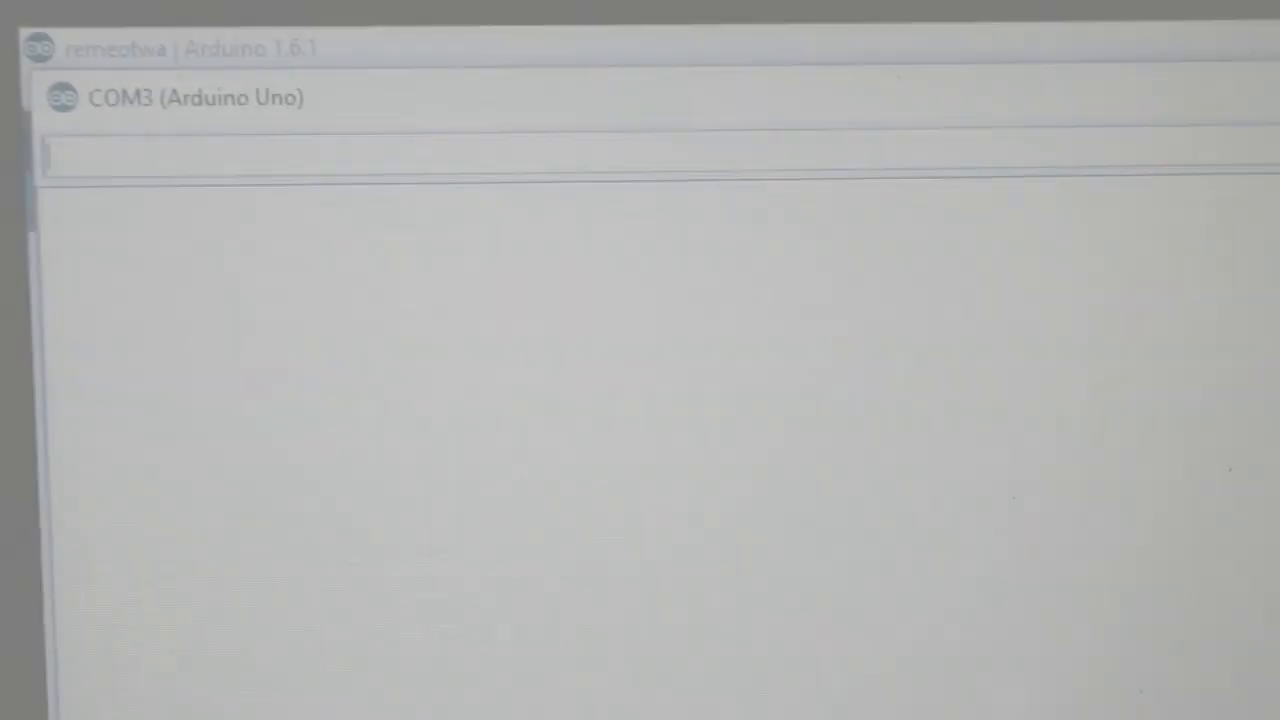